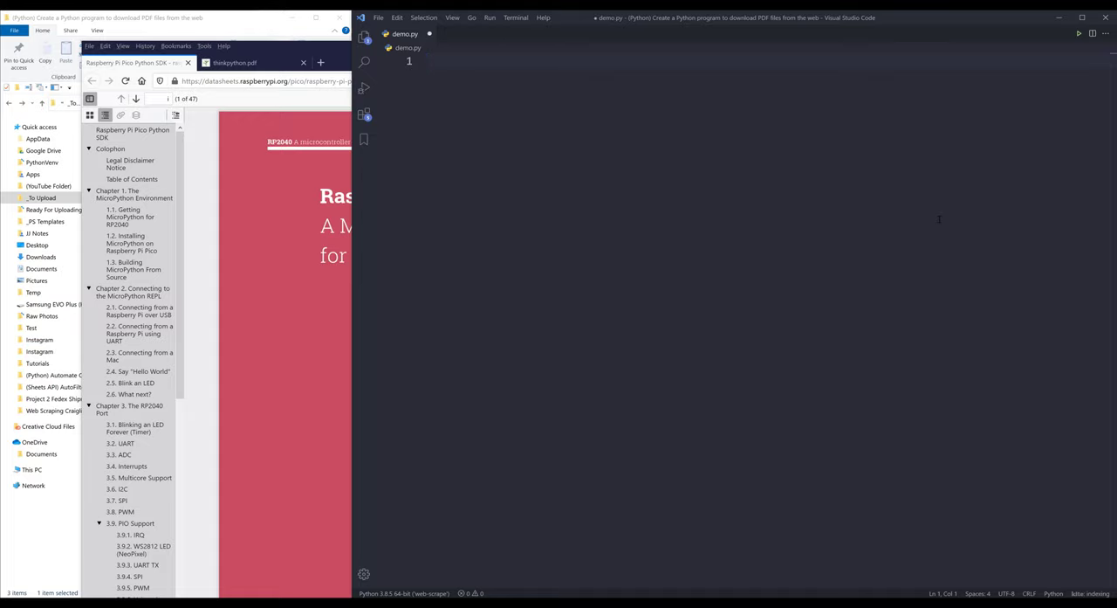
# Add 'import os' and 'import requests # pip install requests' at the top of demo.py
pyautogui.write('import requests')
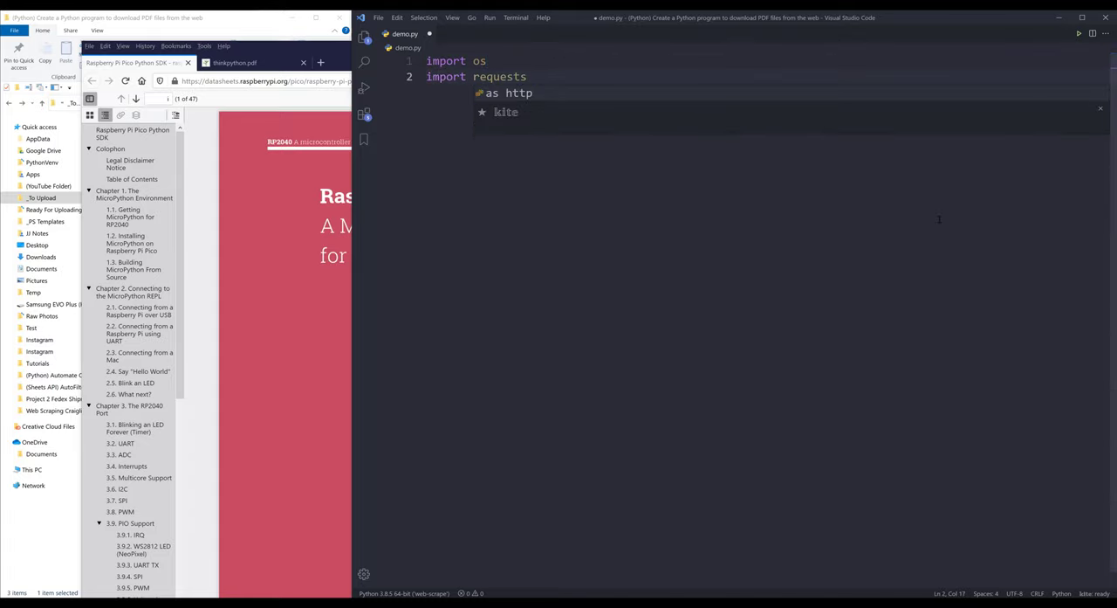
pyautogui.write('# pip install')
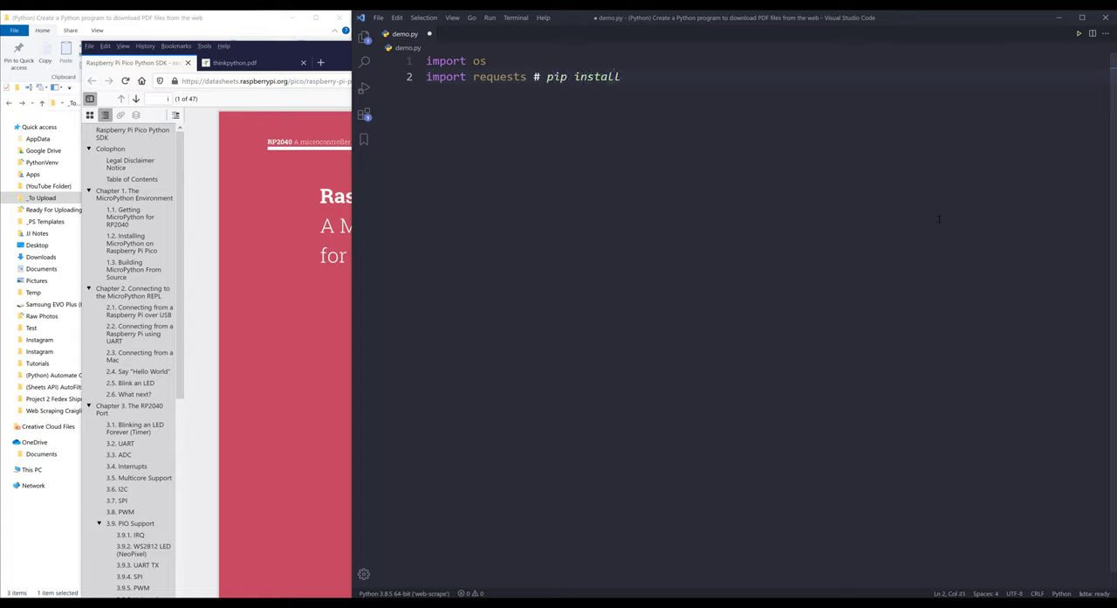
pyautogui.write('requests')
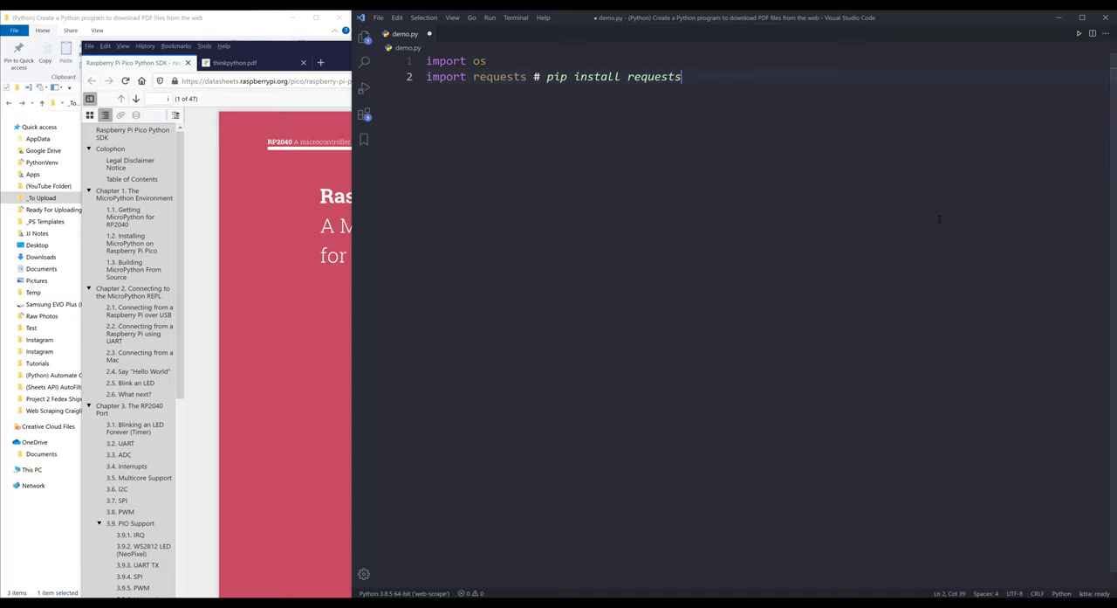
pyautogui.press('Enter')
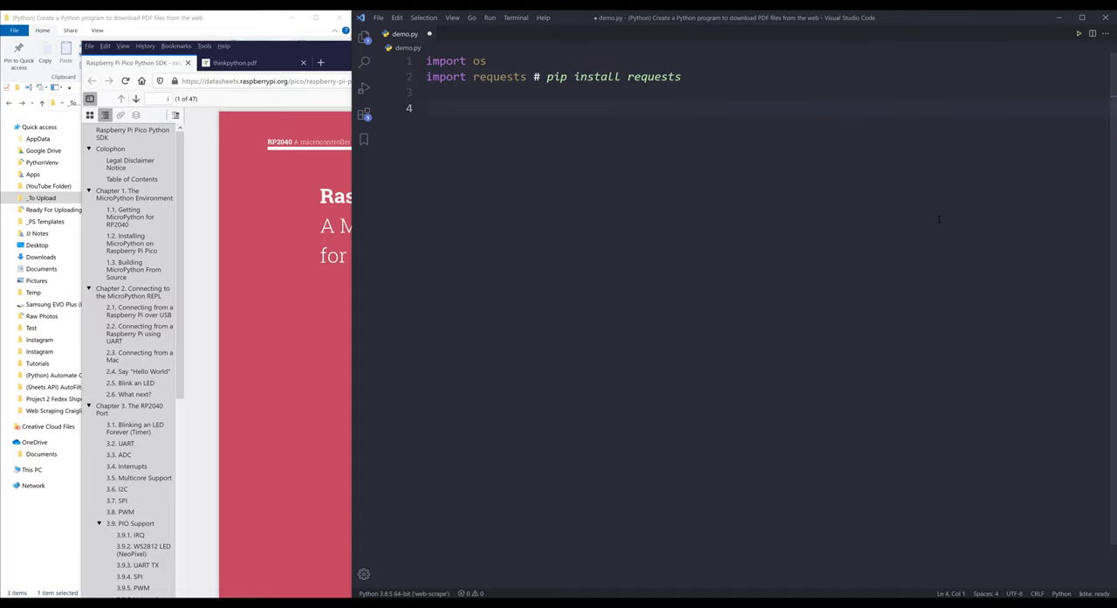
# Define urls = [...] with the Raspberry Pi Pico Python SDK and Think Python PDF links as quoted strings
pyautogui.write('url')
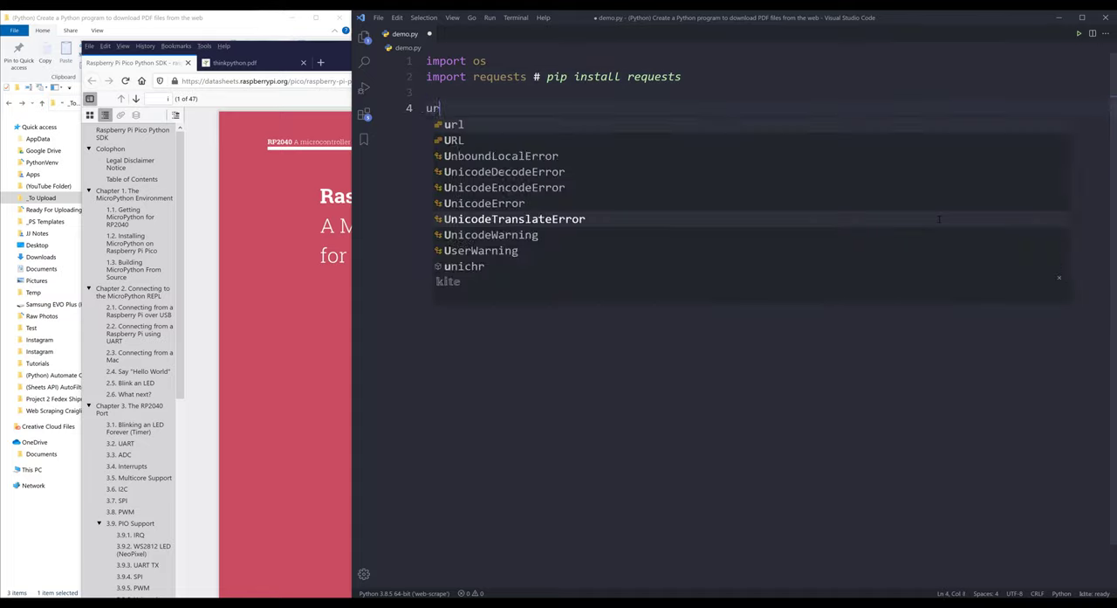
pyautogui.write('ls = [')
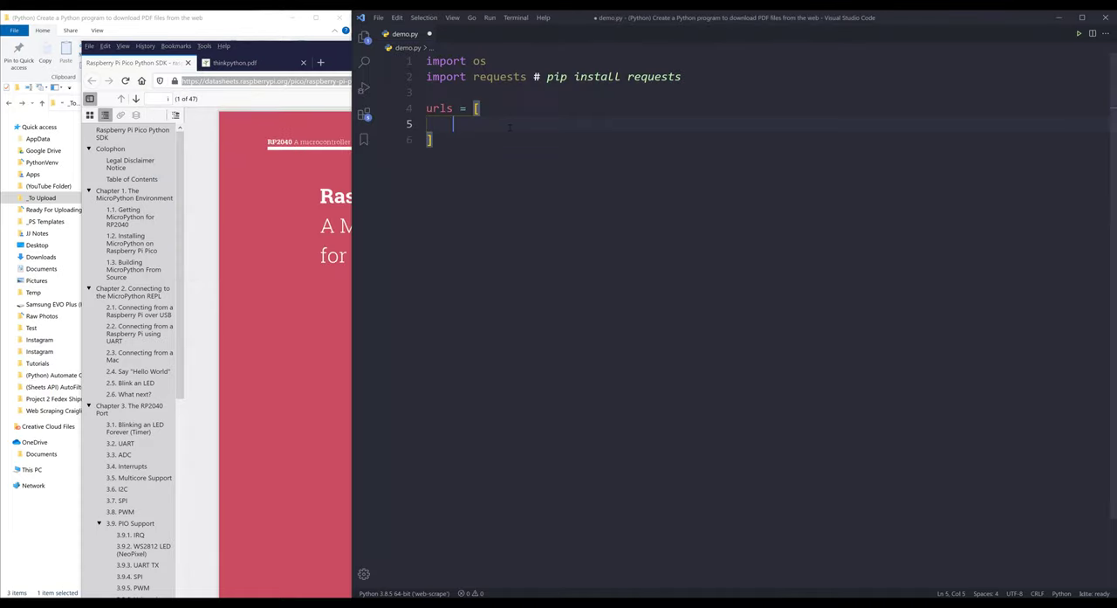
pyautogui.write("'https://datasheets.raspberrypi.org/pico/raspberry-pi-pico-python-sdk.pdf',")
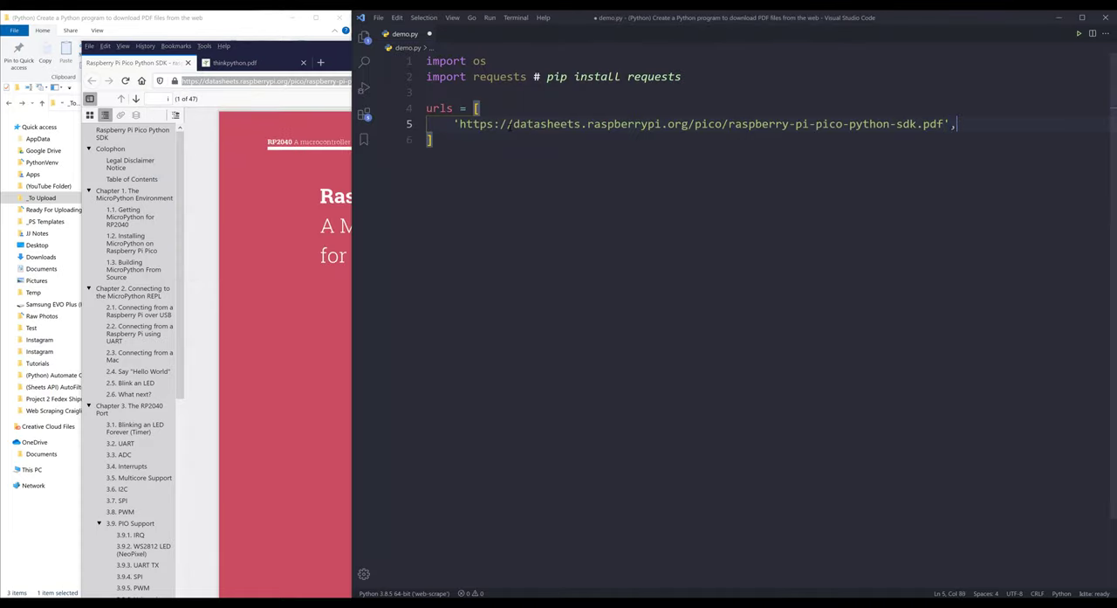
pyautogui.click(236, 63)
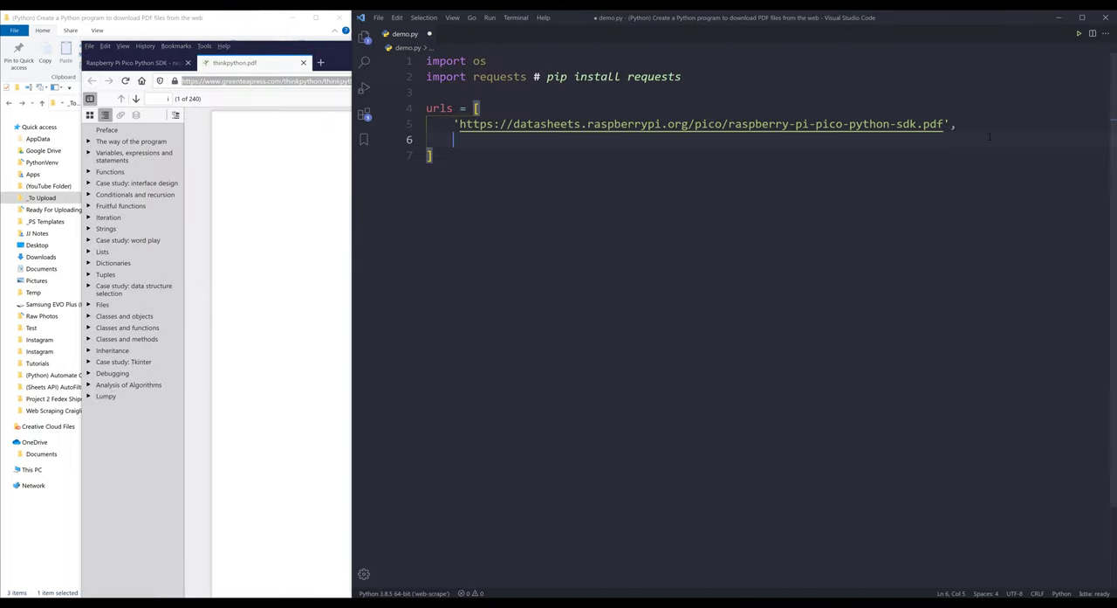
pyautogui.write("'https://www.greenteapress.com/thinkpython/thinkpython.pdf'")
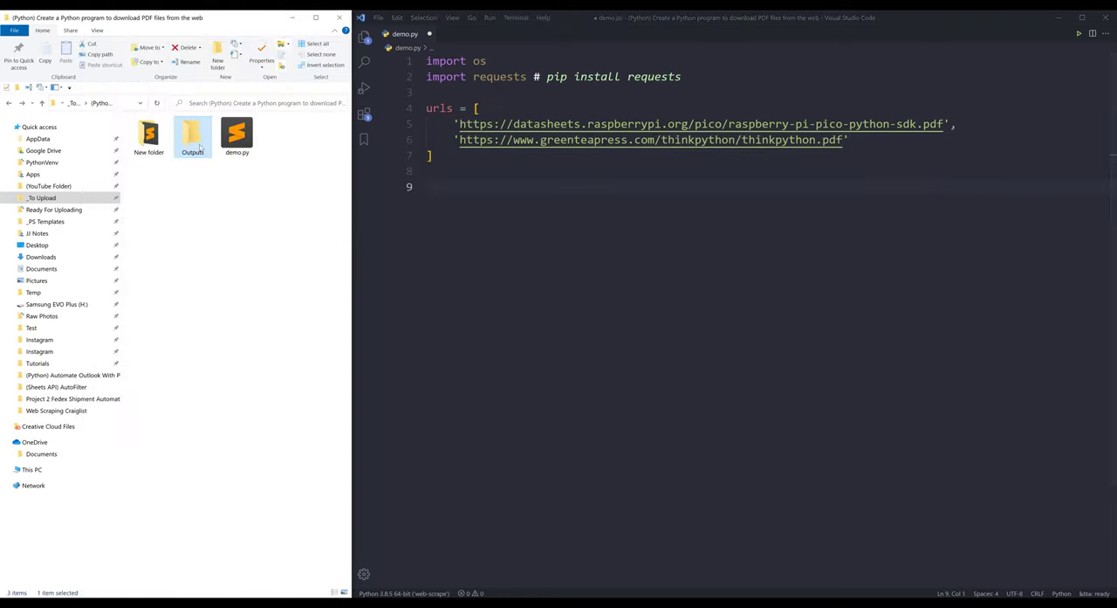
# Check the empty Outputs folder and set output_dir = '.\Outputs' below the urls list
pyautogui.doubleClick(192, 136)
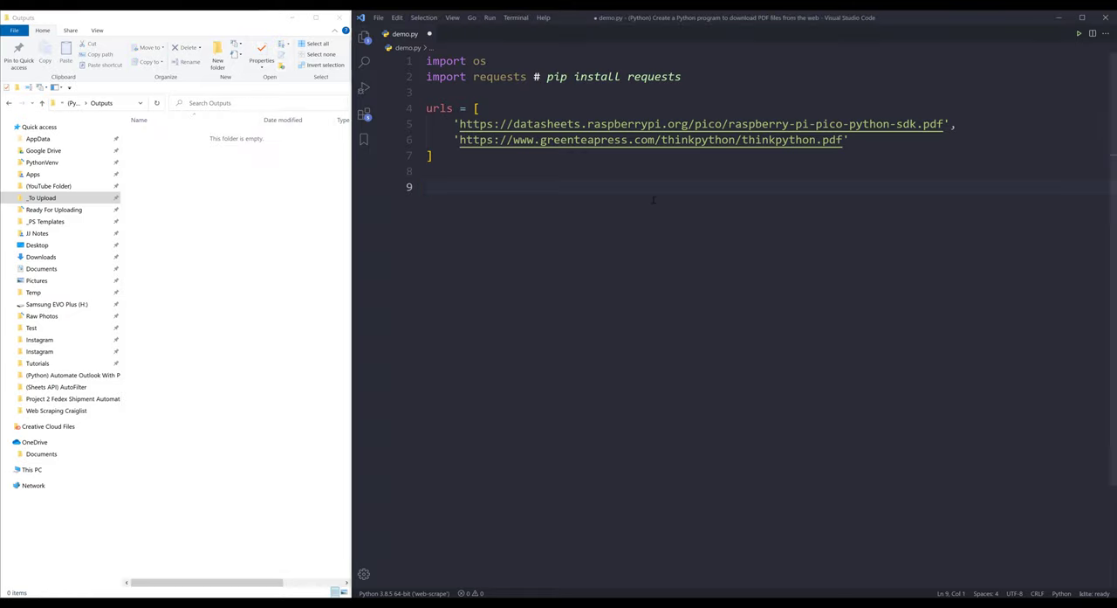
pyautogui.write('output_dir =')
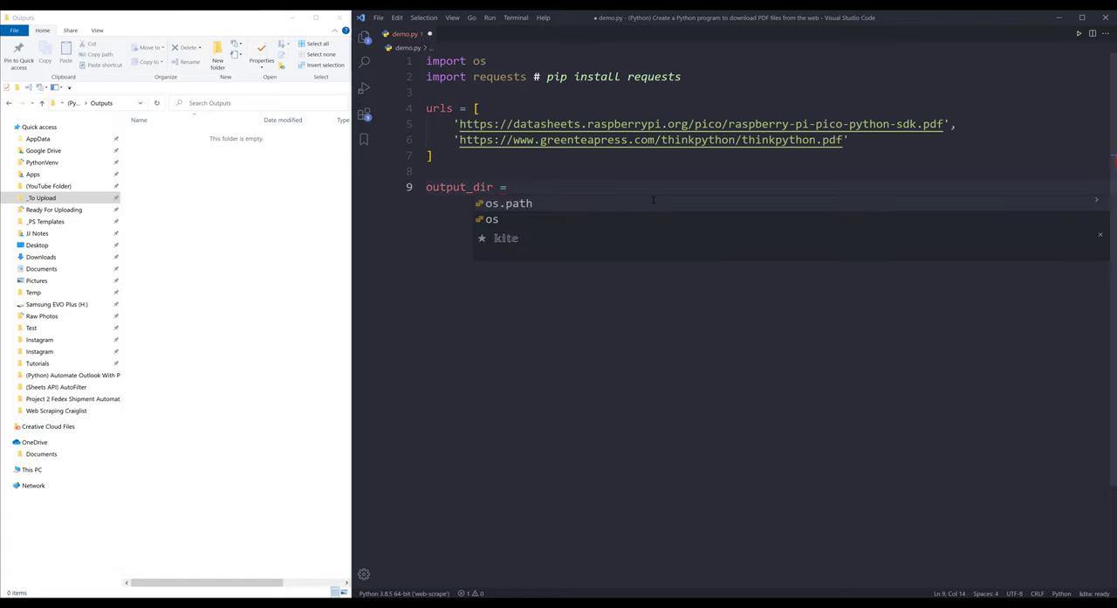
pyautogui.write("'.\\'")
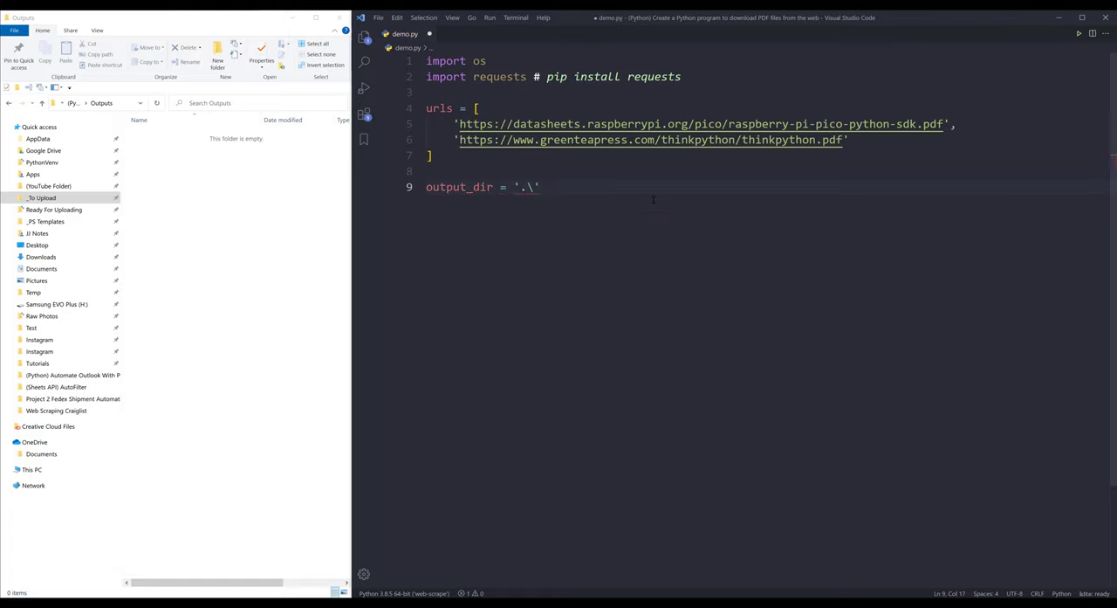
pyautogui.write('Outputs')
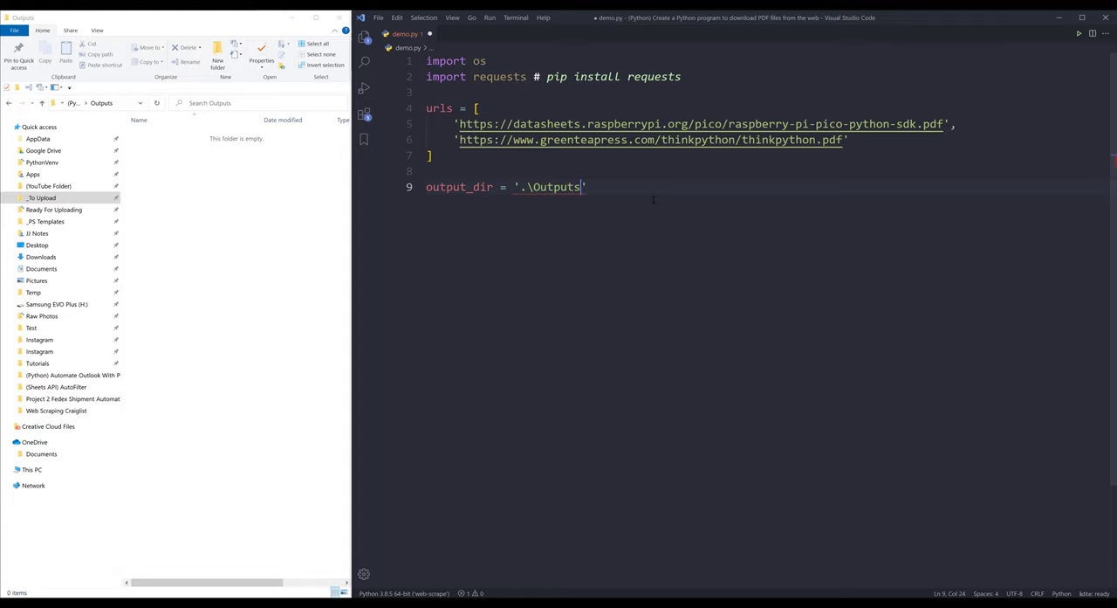
pyautogui.press('Enter')
pyautogui.write('for')
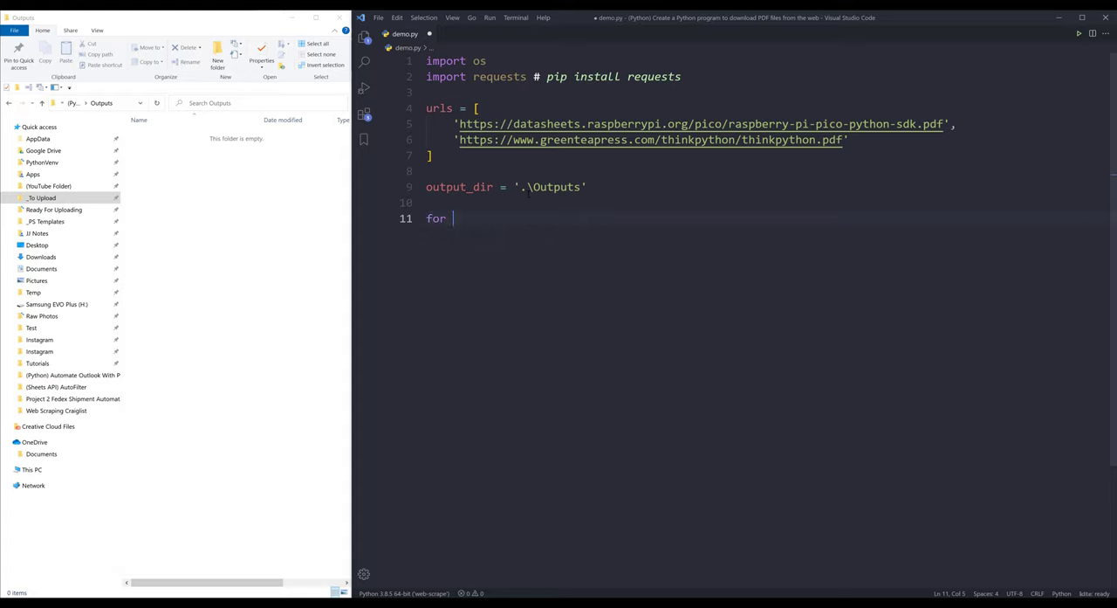
# Write 'for url in urls:' with response = requests.get(url) in its body
pyautogui.write('url in urls:')
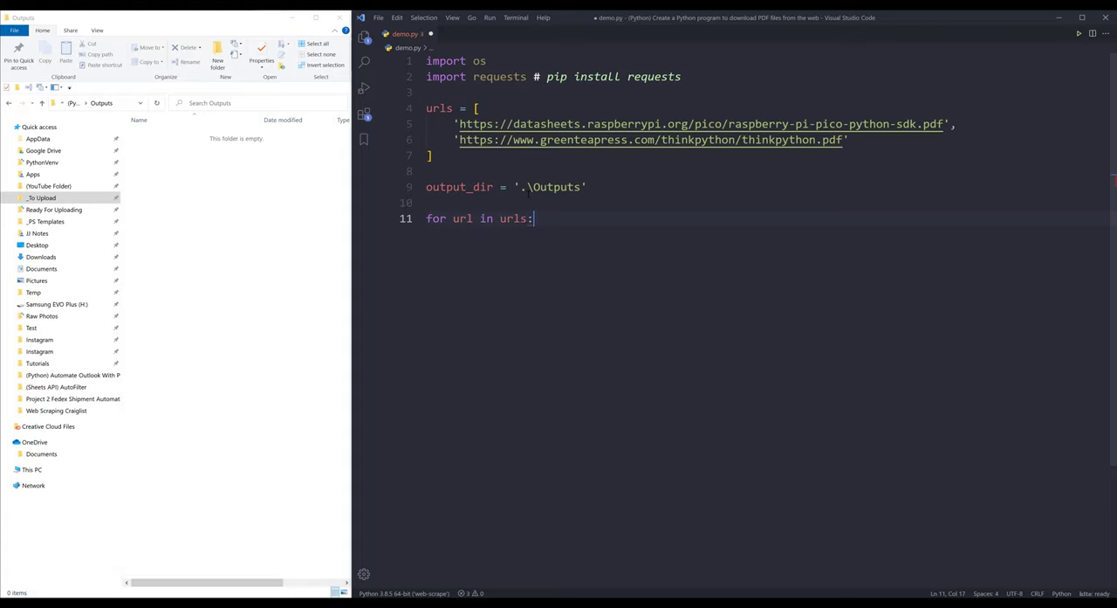
pyautogui.press('enter')
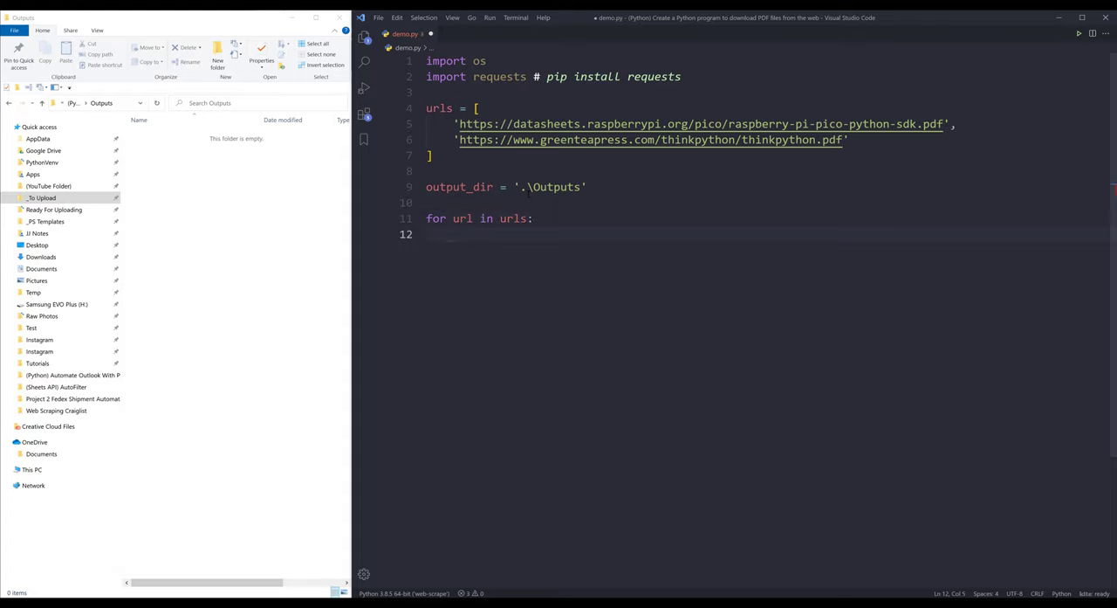
pyautogui.write('requests.')
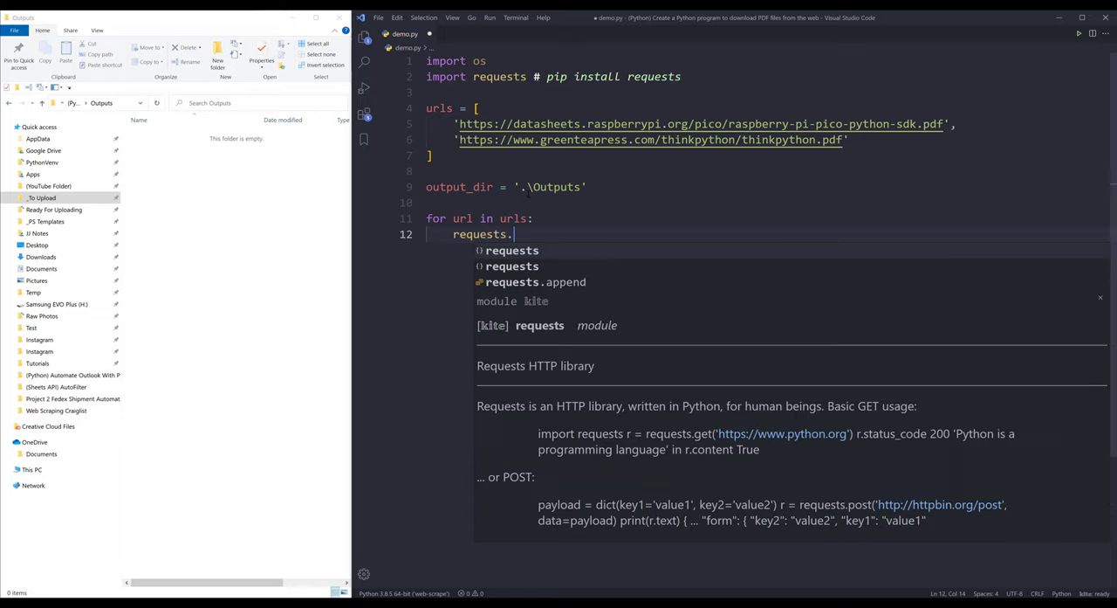
pyautogui.write('get(url')
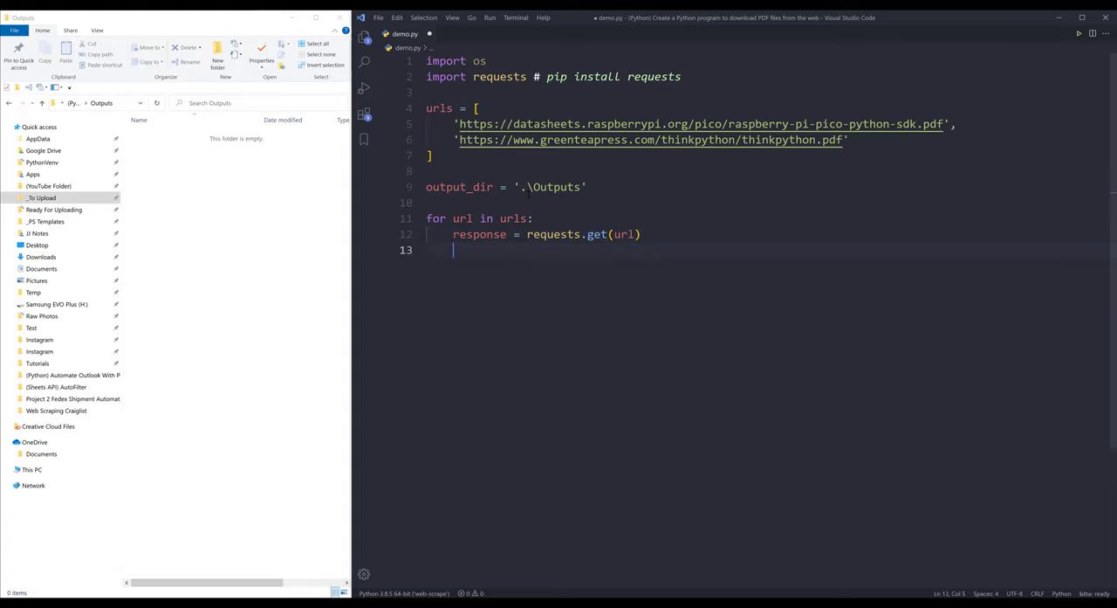
# Add the 'if response.status_code == 200:' check inside the loop
pyautogui.write('response.status_')
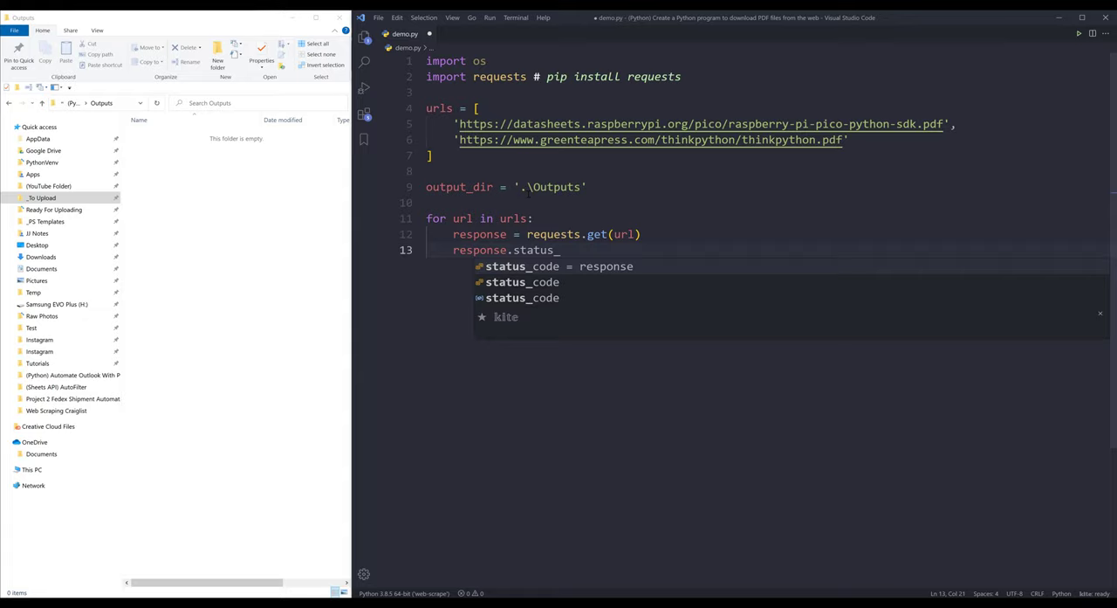
pyautogui.write('status =')
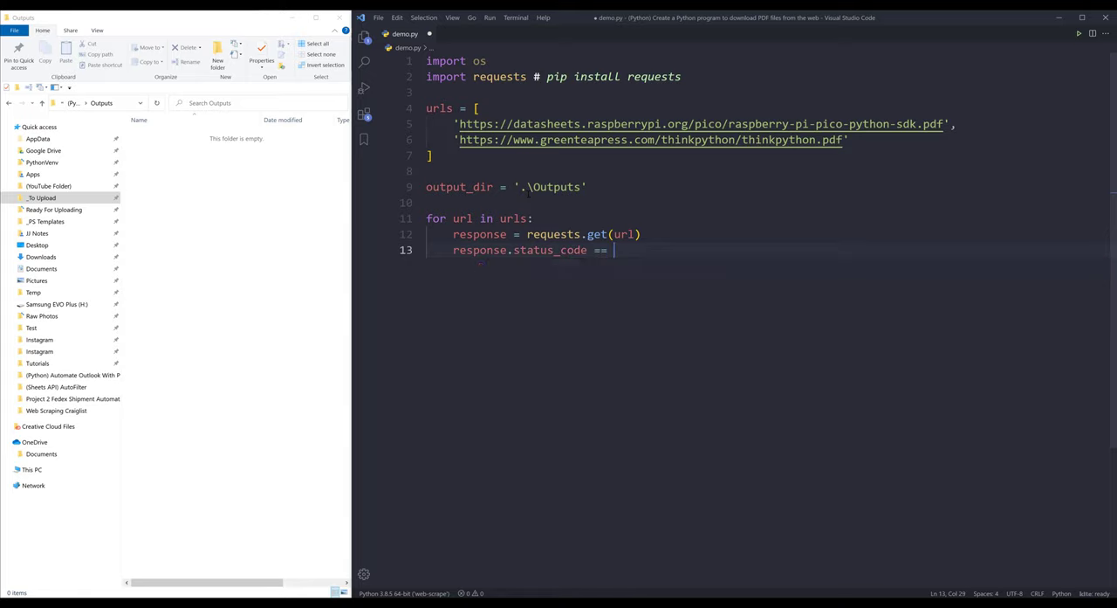
pyautogui.write('200:')
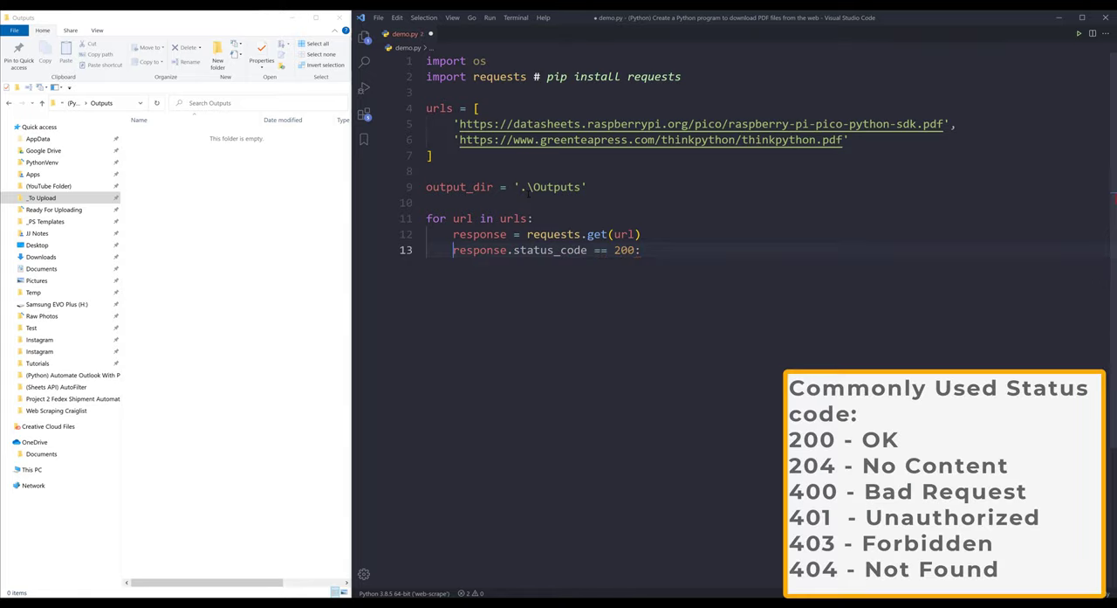
pyautogui.write('if')
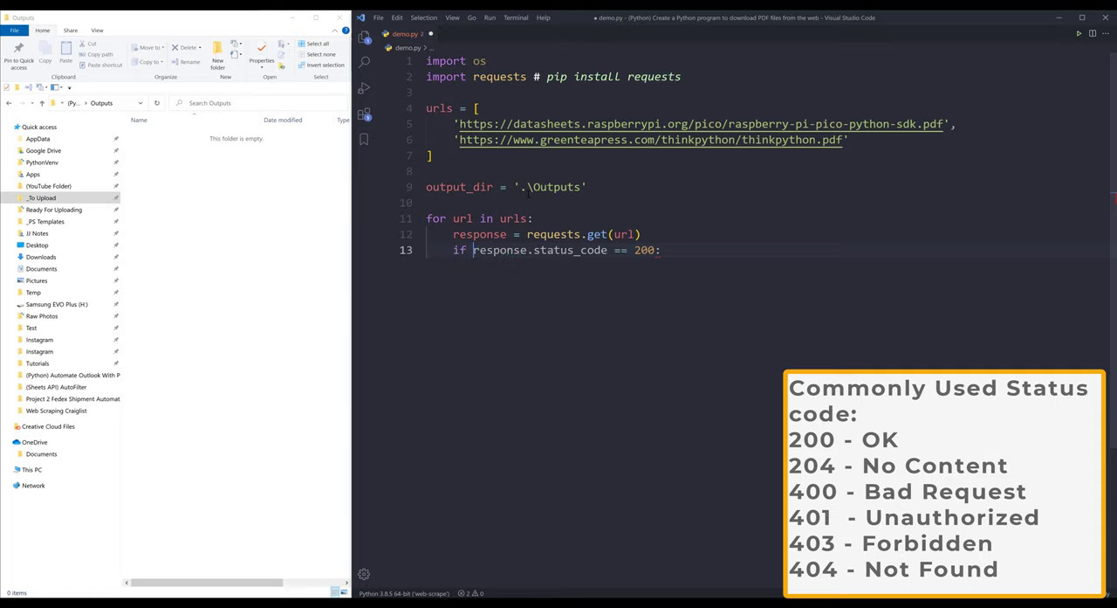
# Write file_path = os.path.join(output_dir, os.path.basename(url)) inside the status-200 check
pyautogui.press('enter')
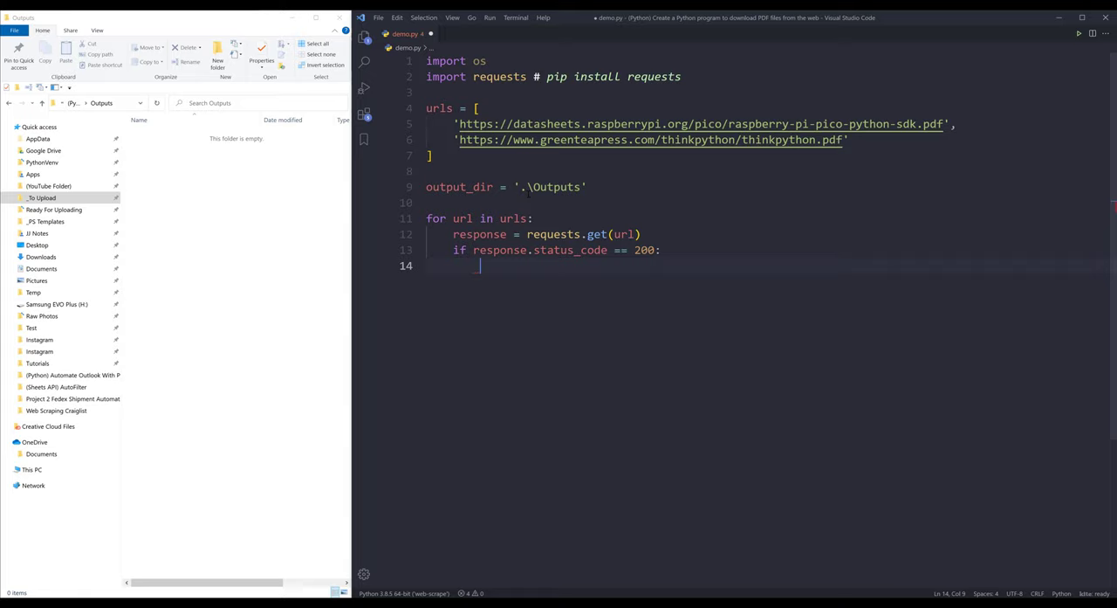
pyautogui.write('file_path =')
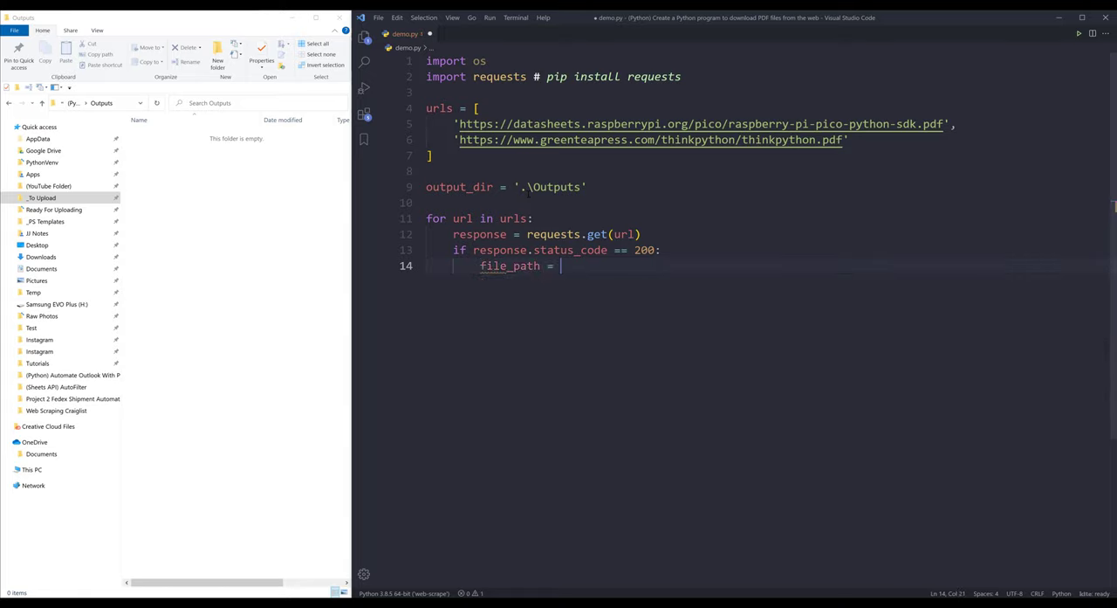
pyautogui.write('os.path')
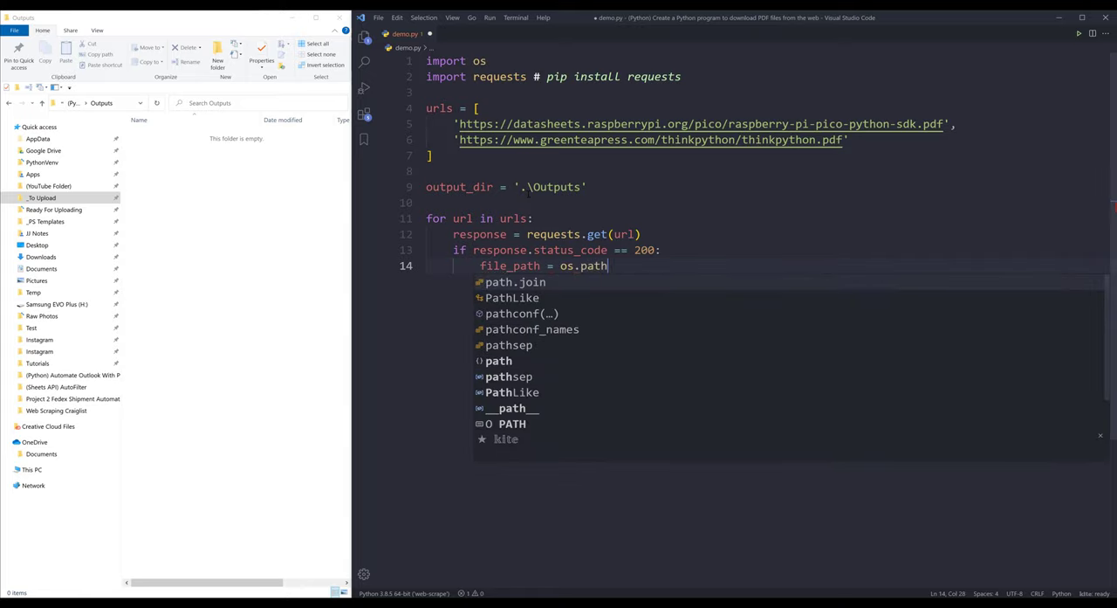
pyautogui.write('.join(')
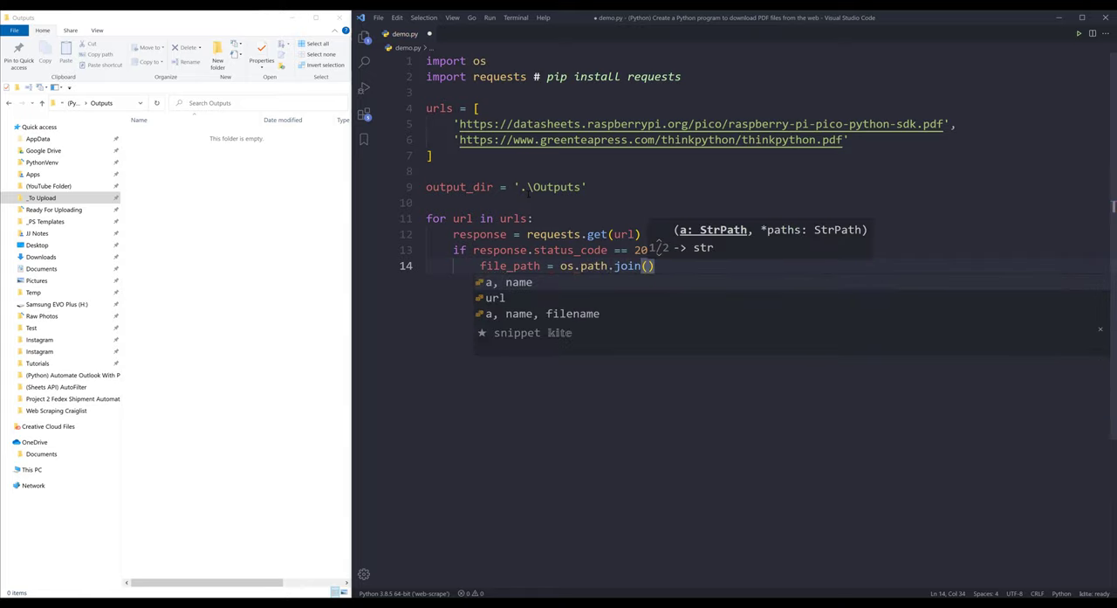
pyautogui.write('output_dir')
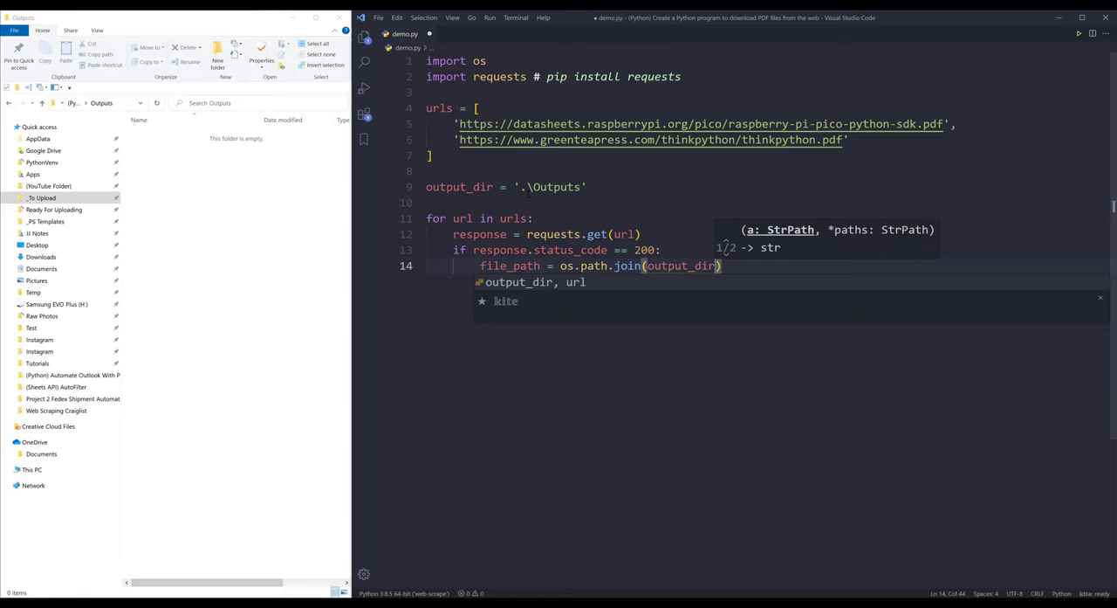
pyautogui.write(', os')
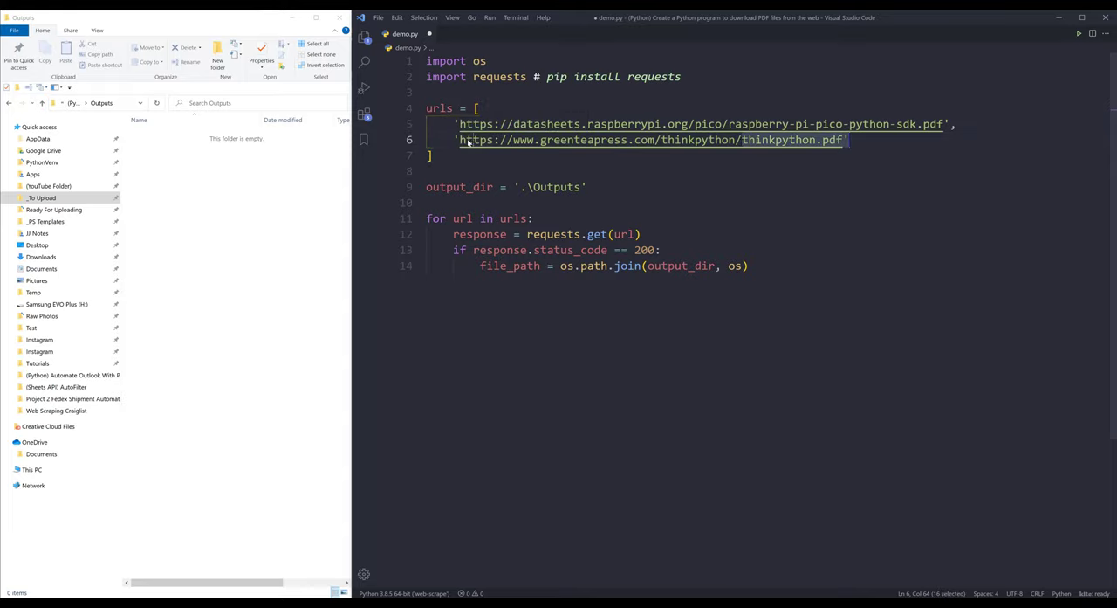
pyautogui.click(747, 265)
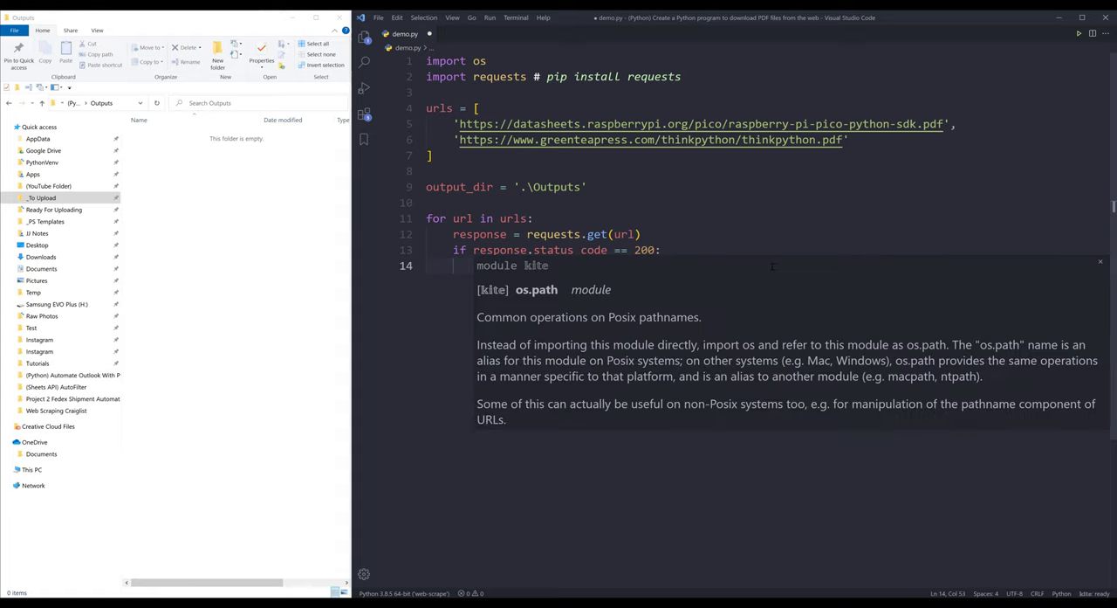
pyautogui.write('file_path = os.path.join(output_dir, os.path.basename(url))')
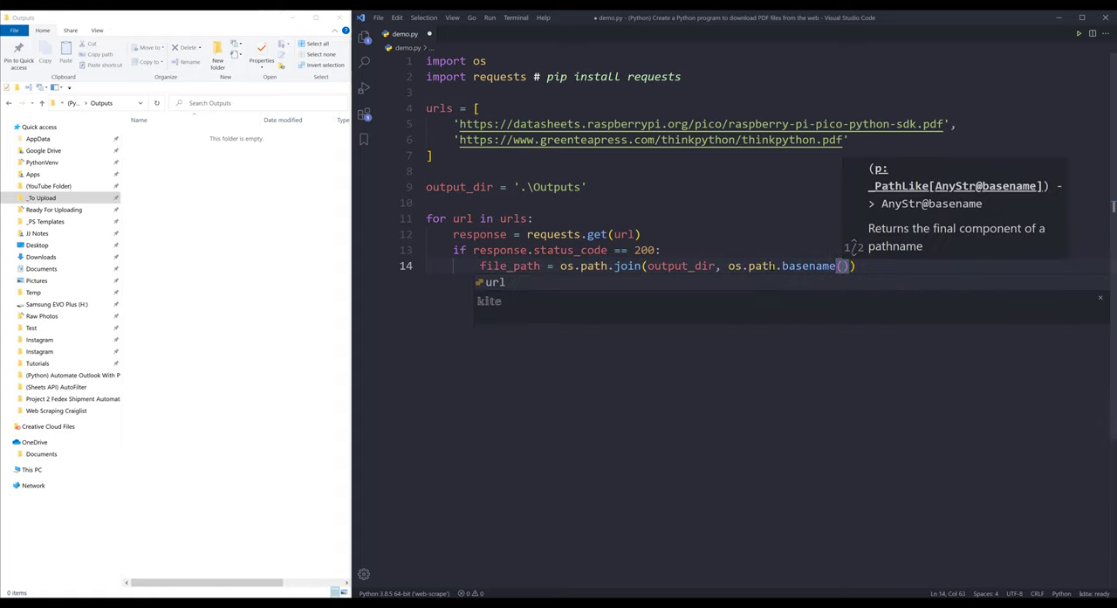
pyautogui.write('url')
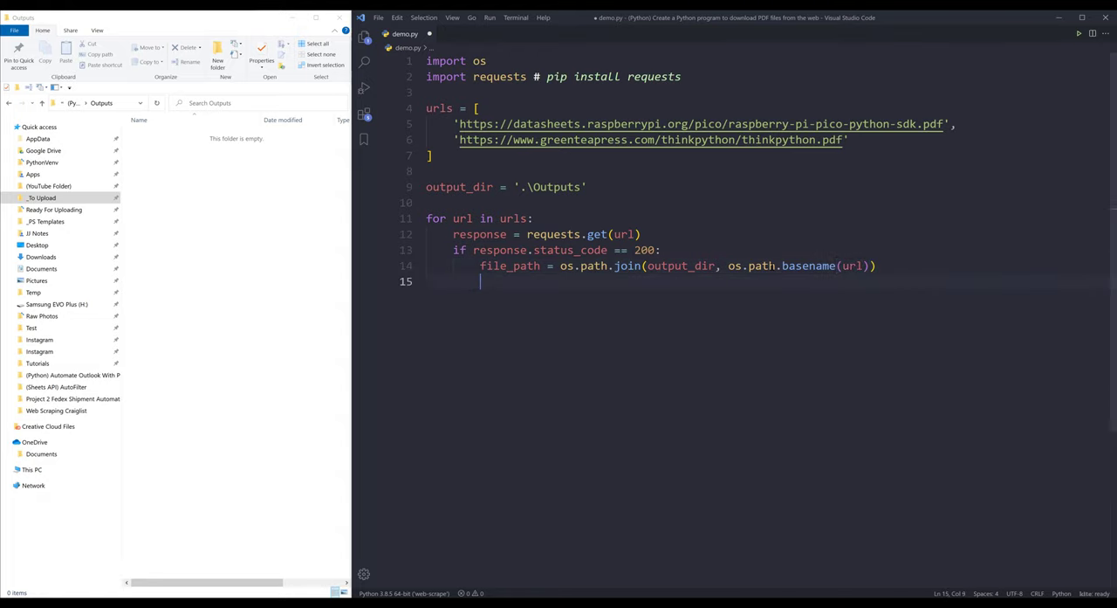
# Add 'with open(file_path, 'wb') as f:' to open the target file in binary write mode
pyautogui.write('with')
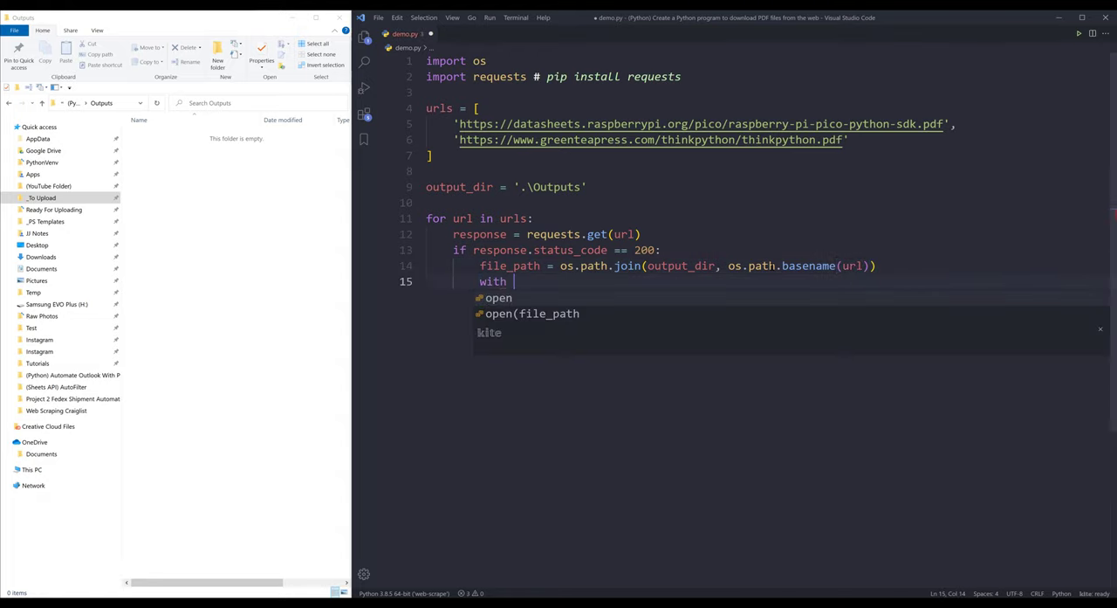
pyautogui.write('open(')
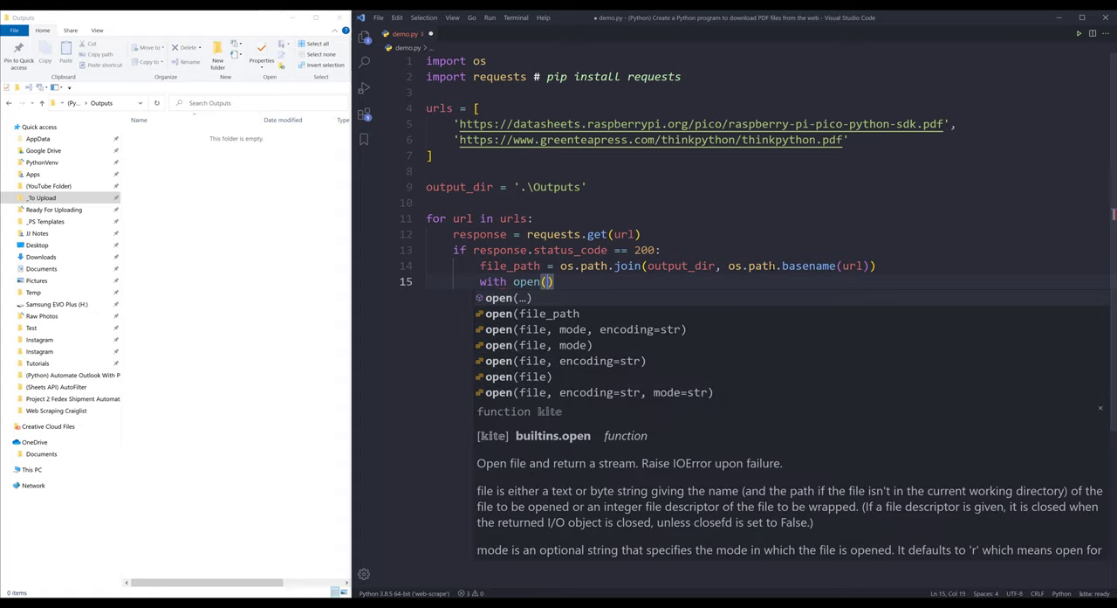
pyautogui.write('file_path')
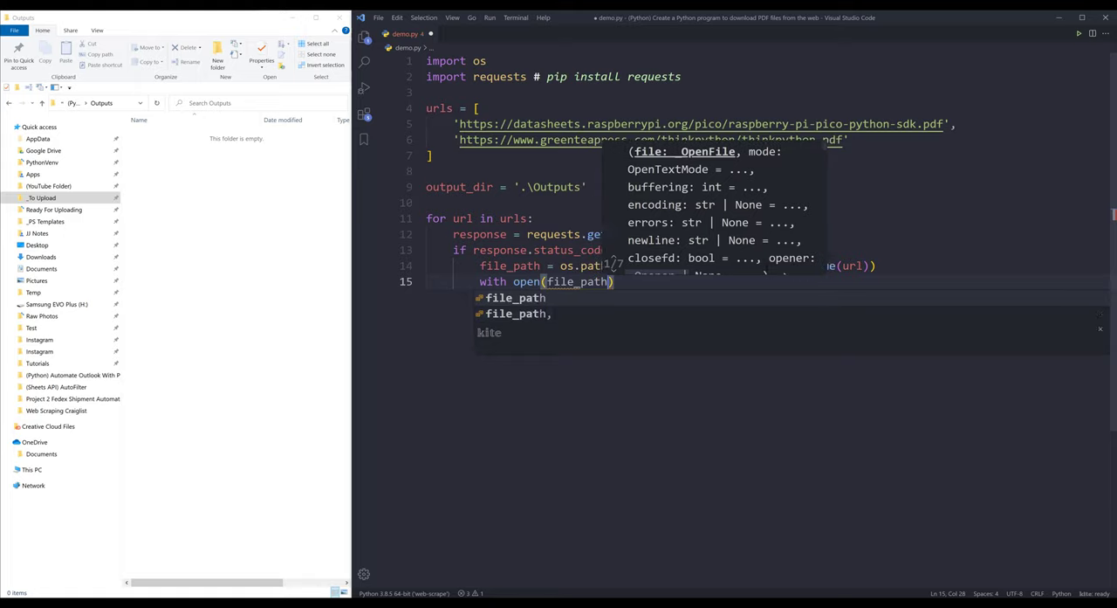
pyautogui.write(',')
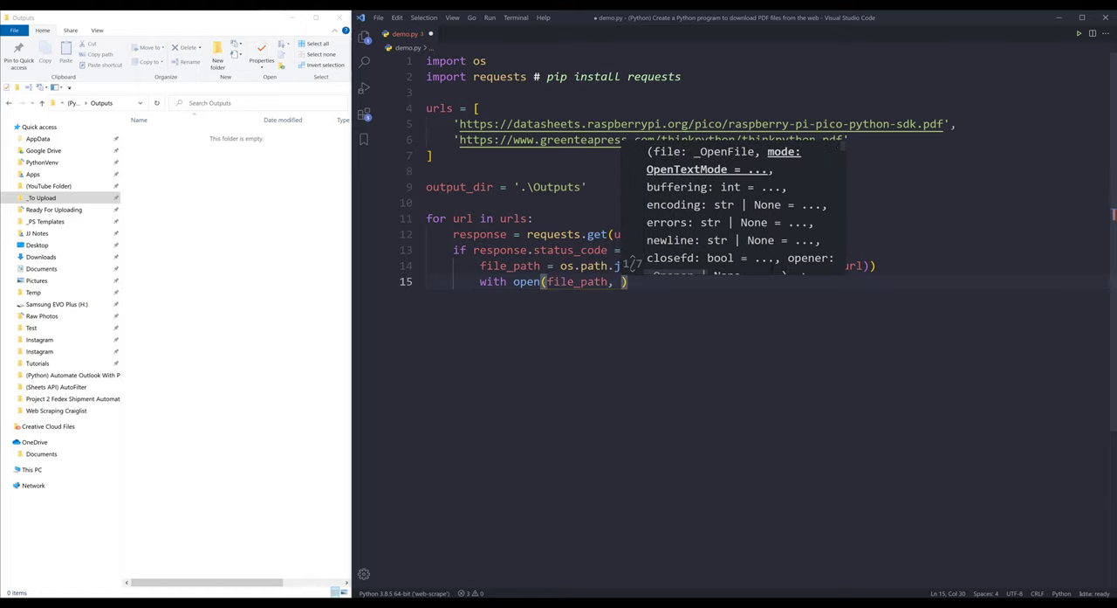
pyautogui.write("'wb'")
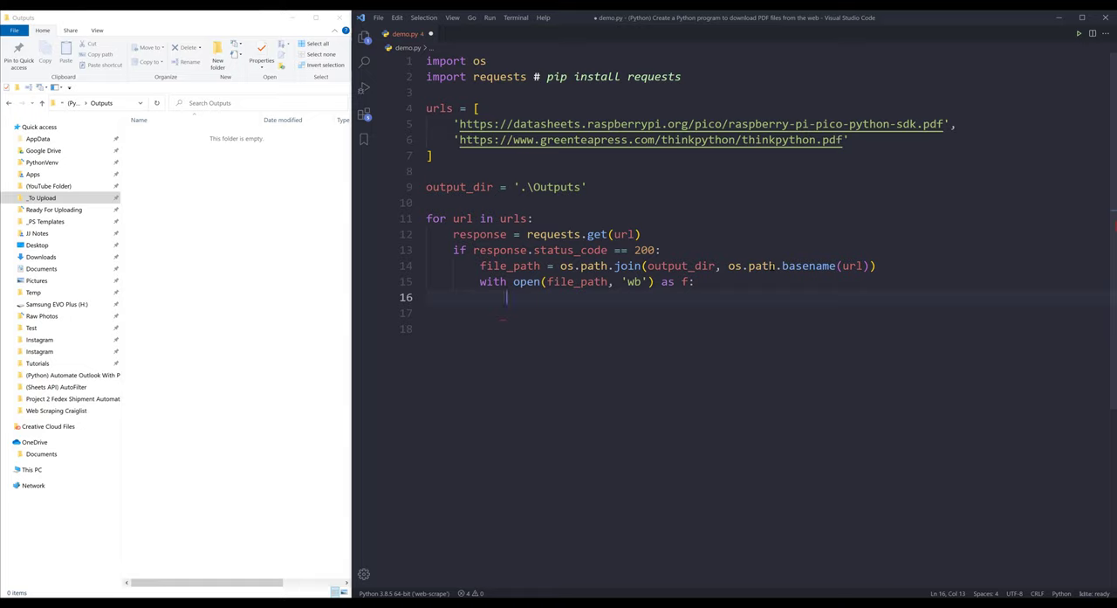
# Write response.content to the file with f.write(response.content)
pyautogui.write('f.')
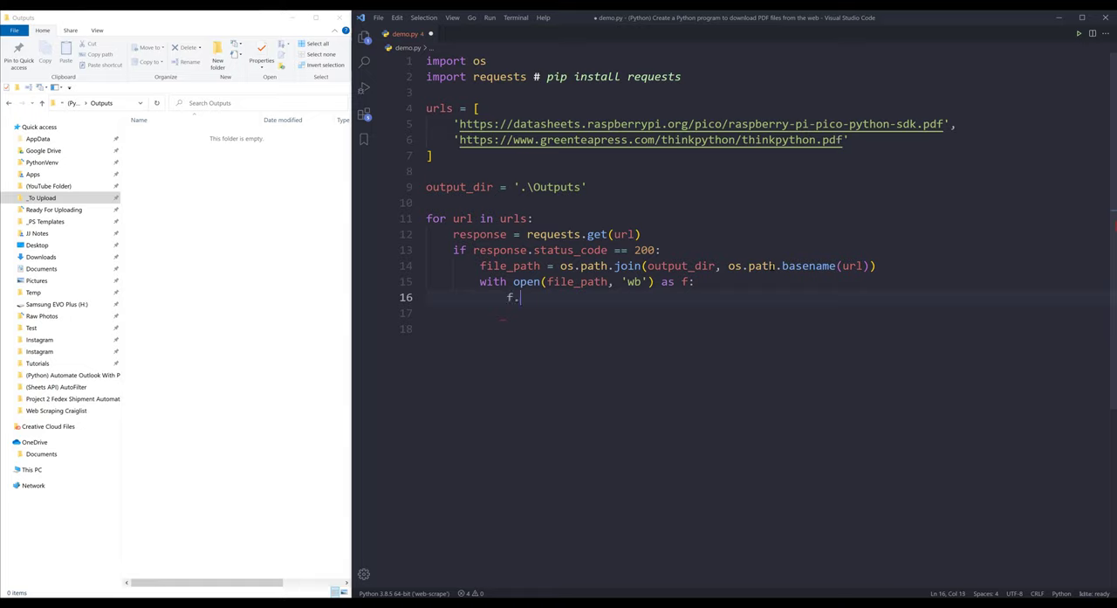
pyautogui.write('write(')
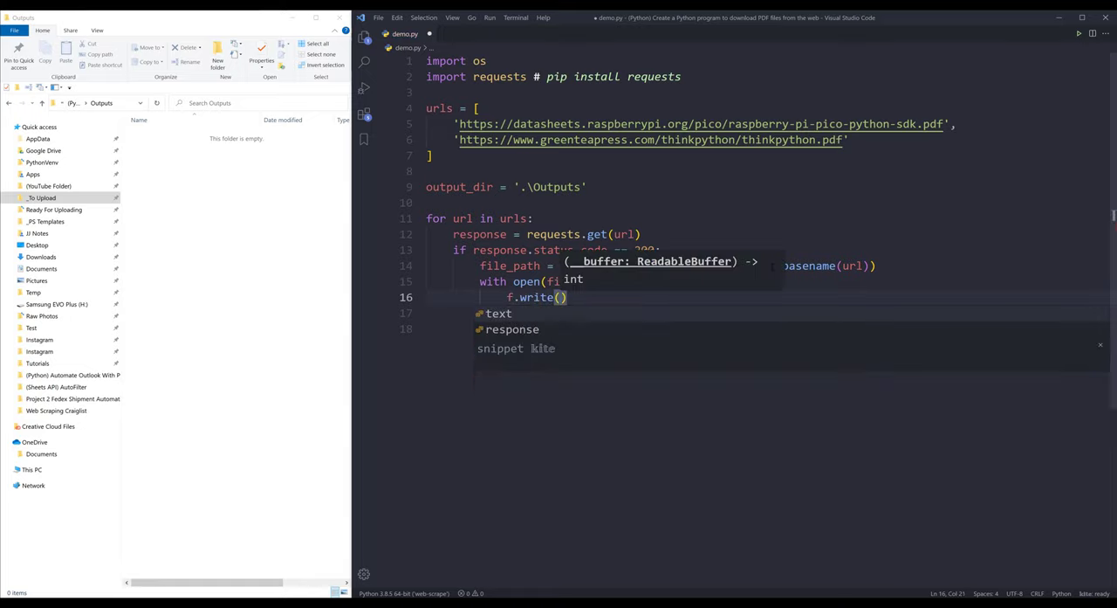
pyautogui.write('response.content')
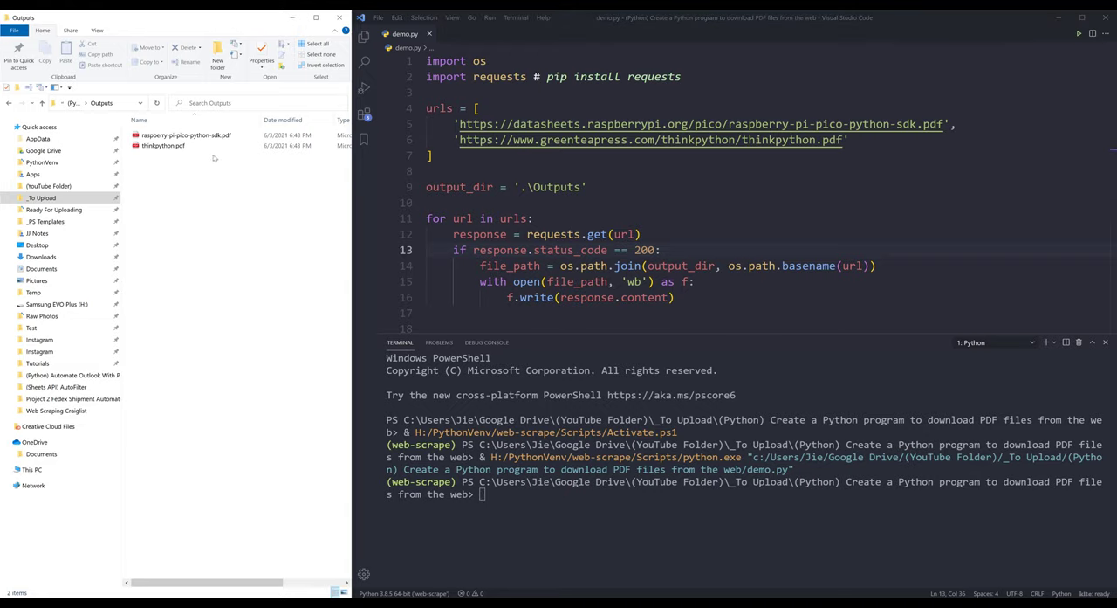
pyautogui.moveTo(199, 164)
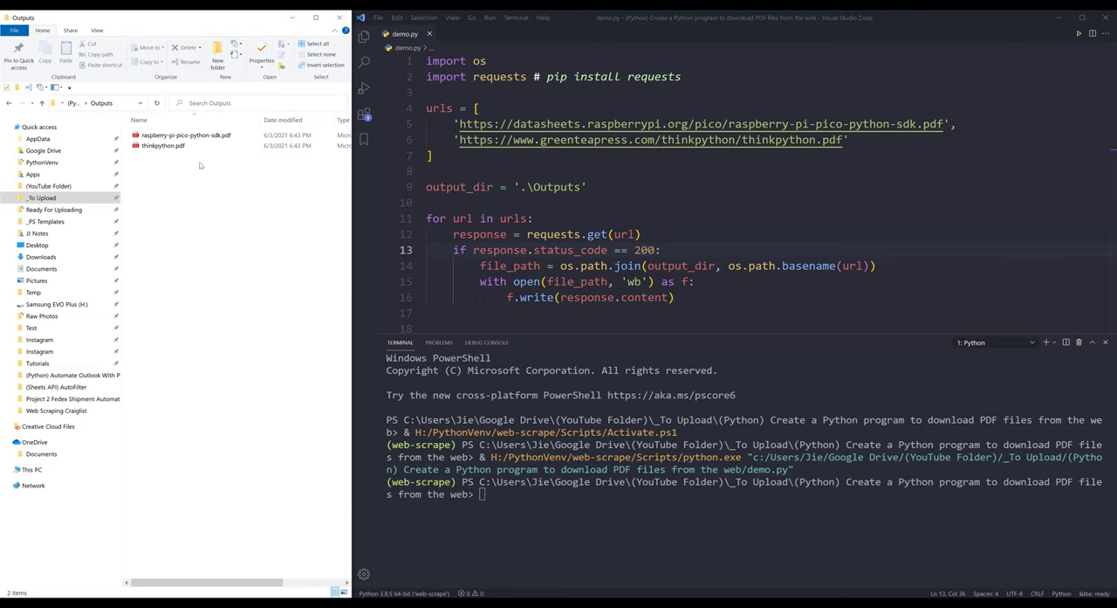
pyautogui.moveTo(203, 192)
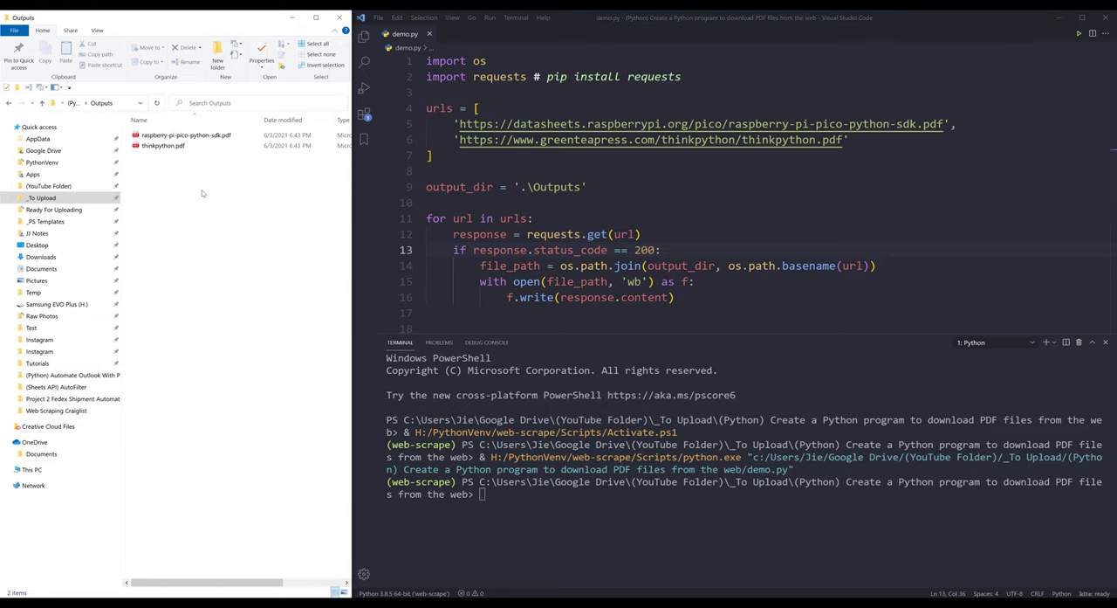
# Open raspberry-pi-pico-python-sdk.pdf from the Outputs folder to confirm the download worked
pyautogui.click(185, 135)
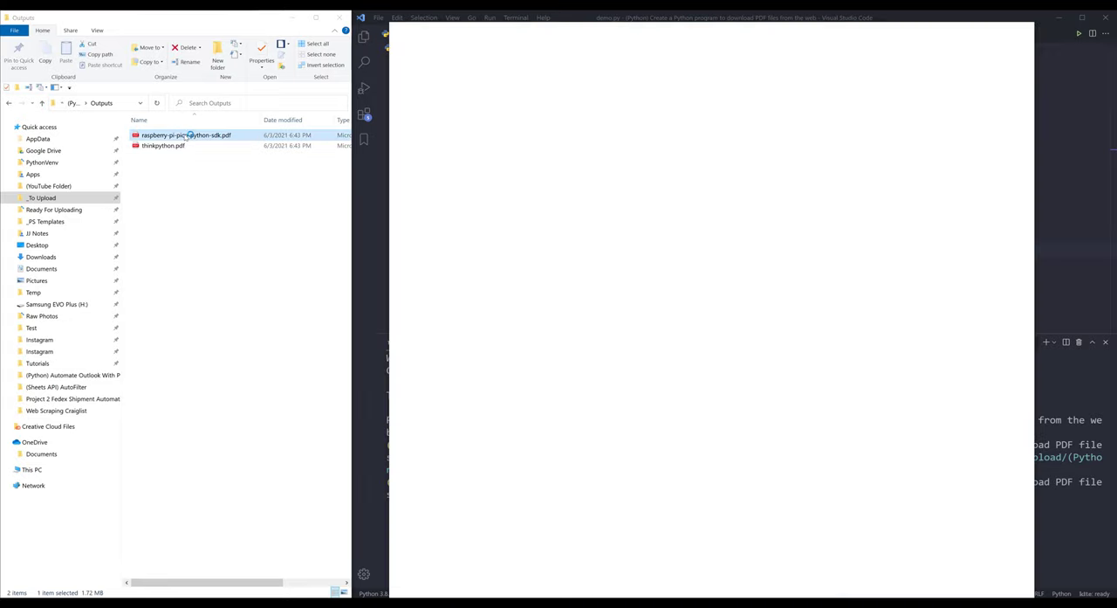
pyautogui.doubleClick(185, 134)
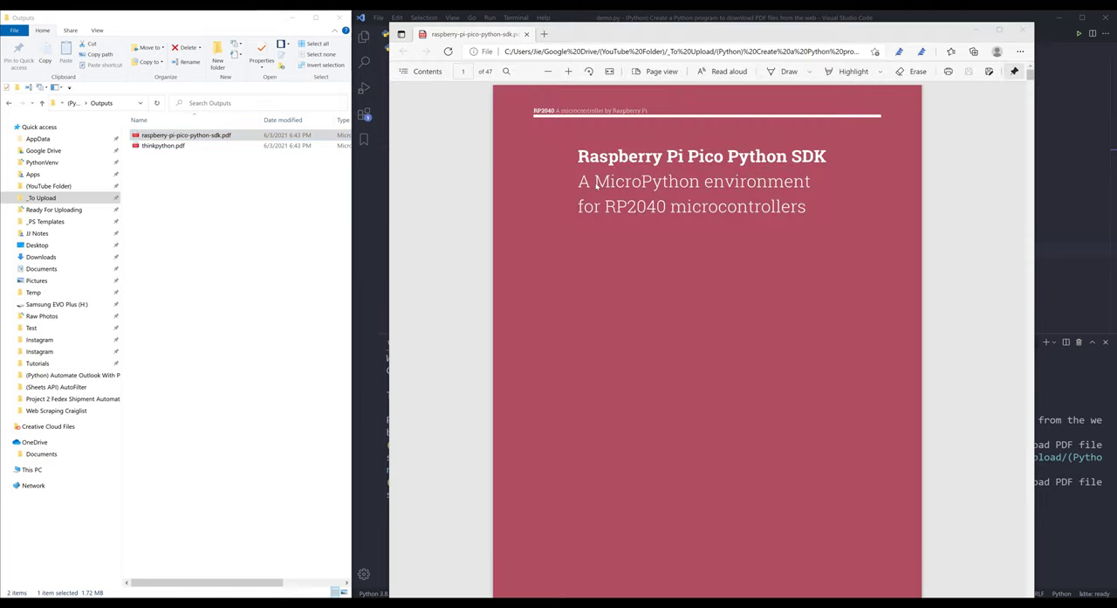